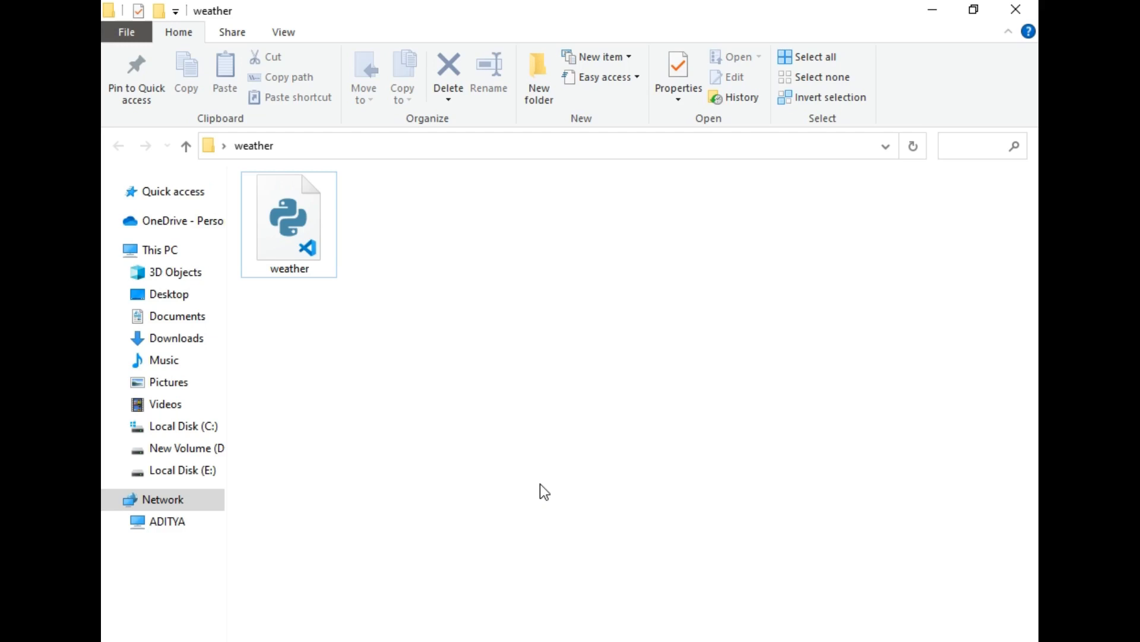
- Open the weather folder in Visual Studio Code via its context menu
right_click(546, 491)
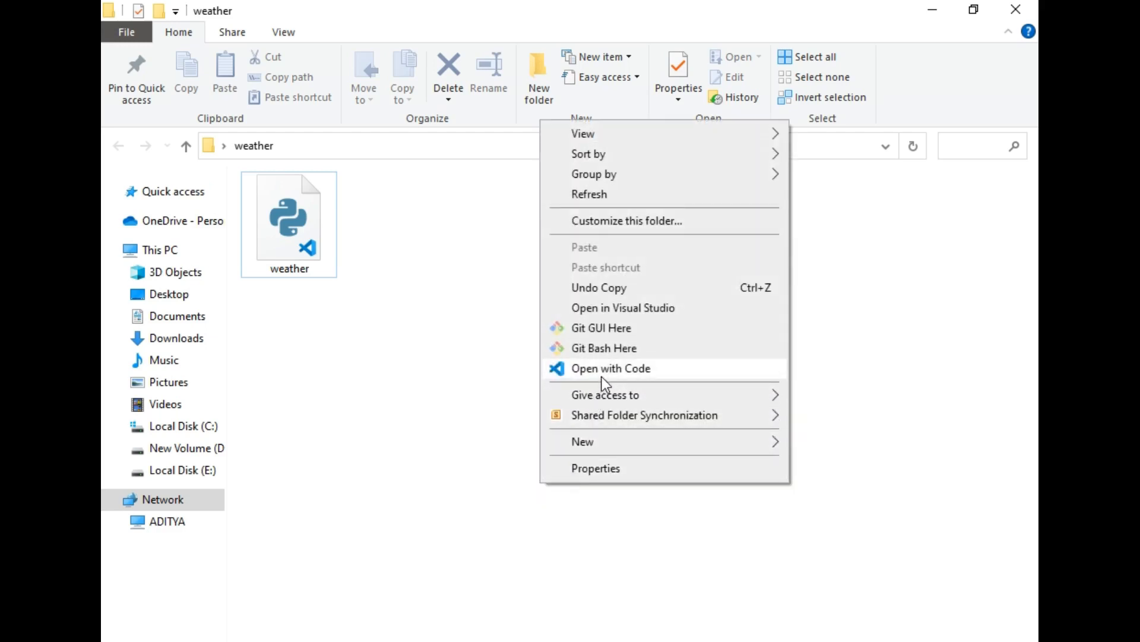
click(611, 369)
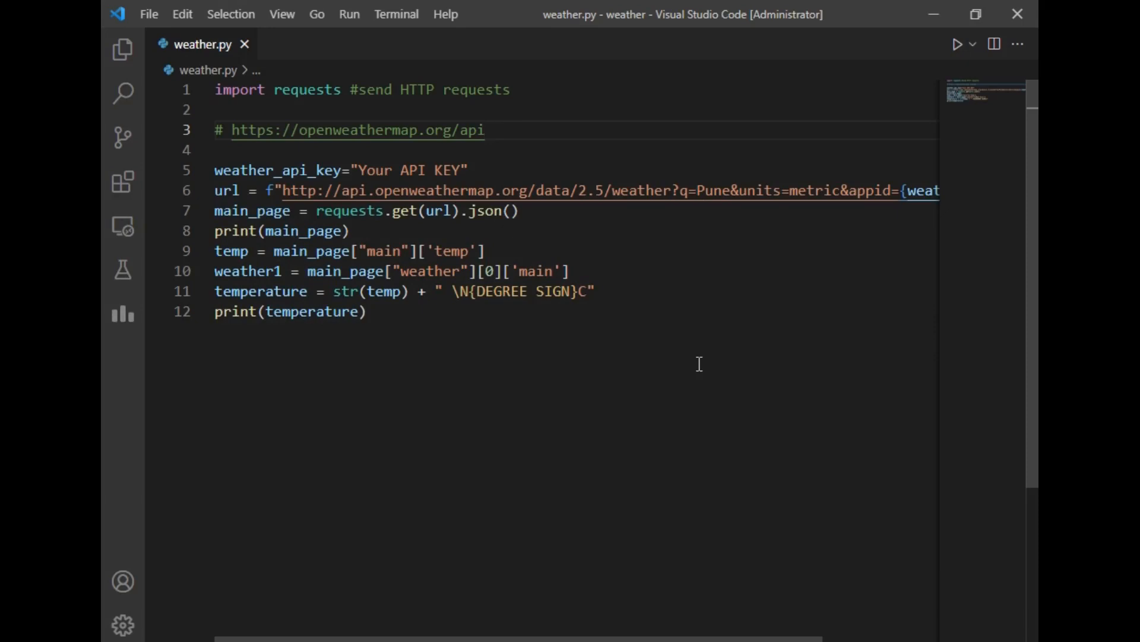
mouse_move(662, 339)
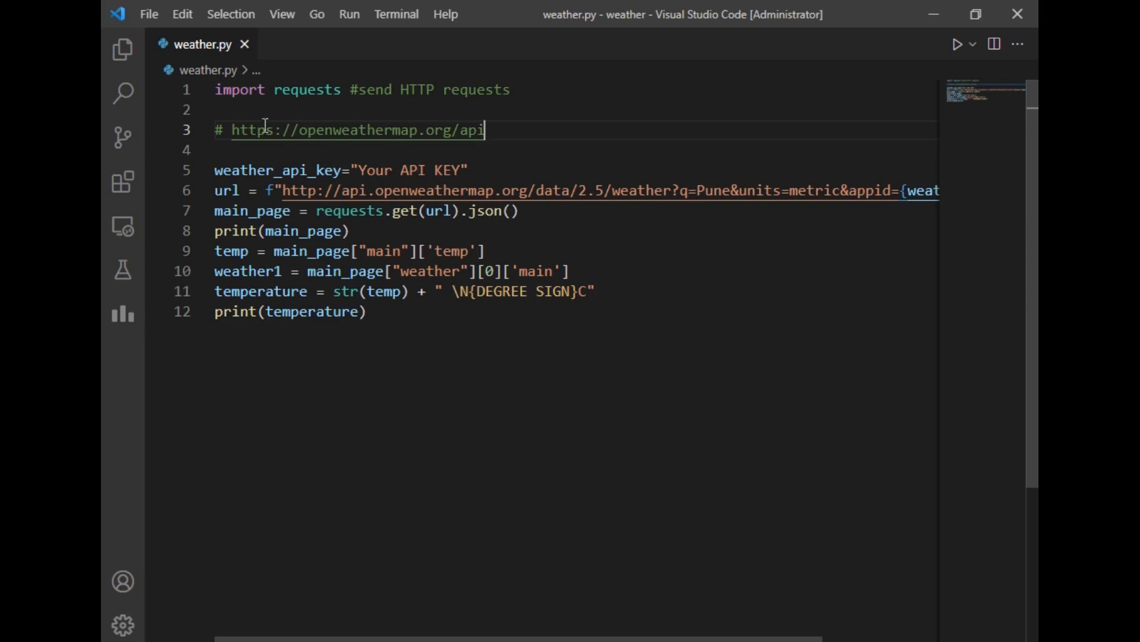
mouse_move(381, 130)
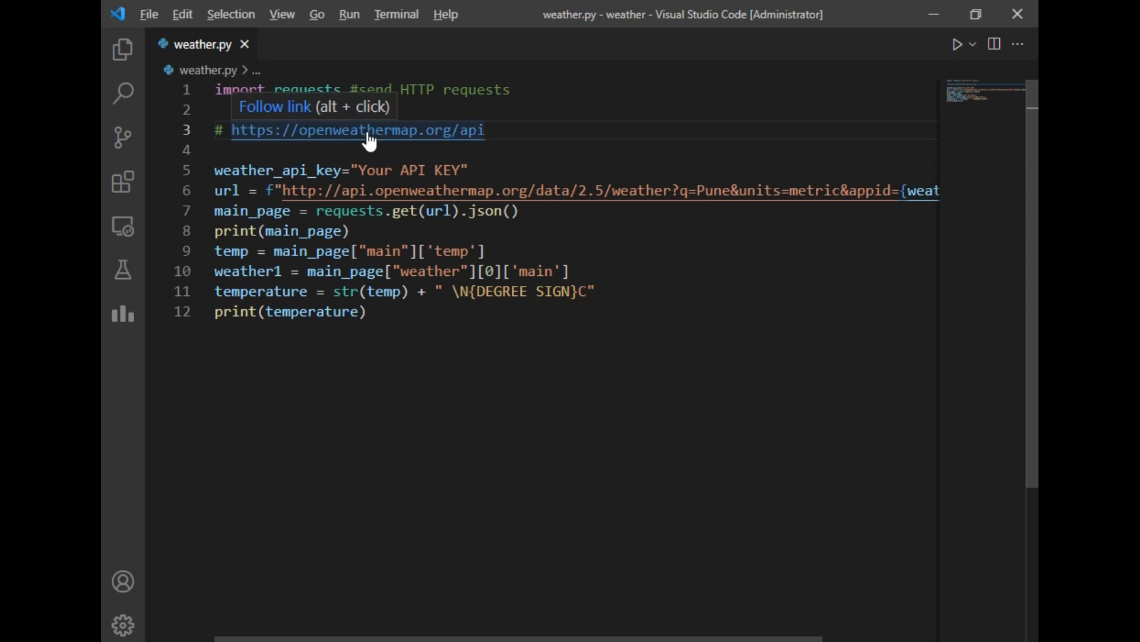
click(357, 130)
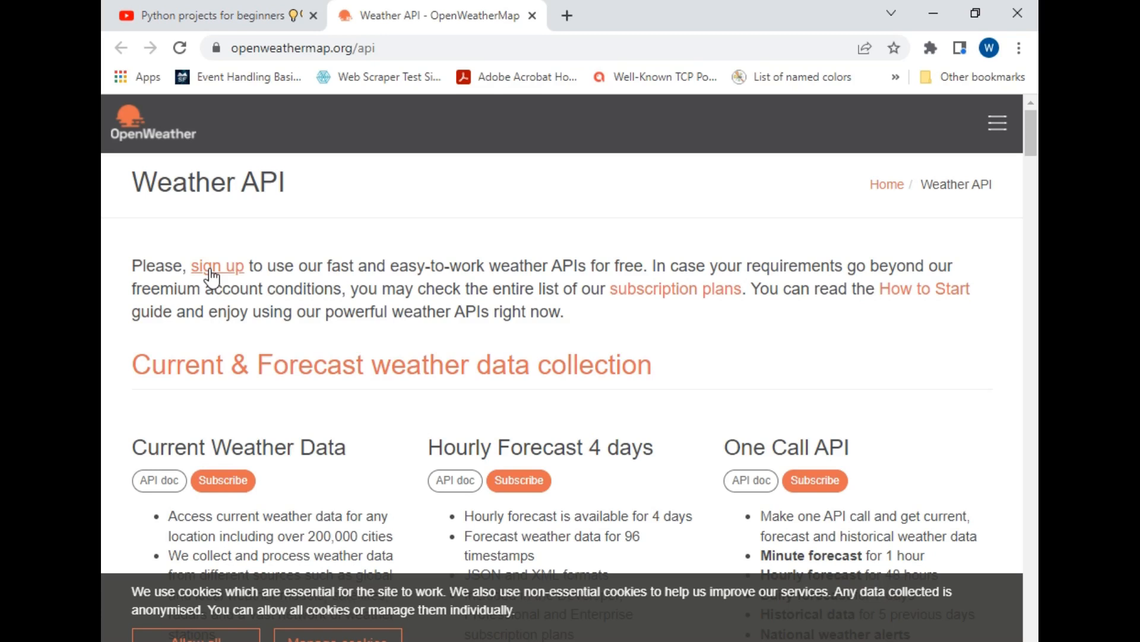
- Go to the OpenWeatherMap sign-up page and review the Create New Account form
click(216, 265)
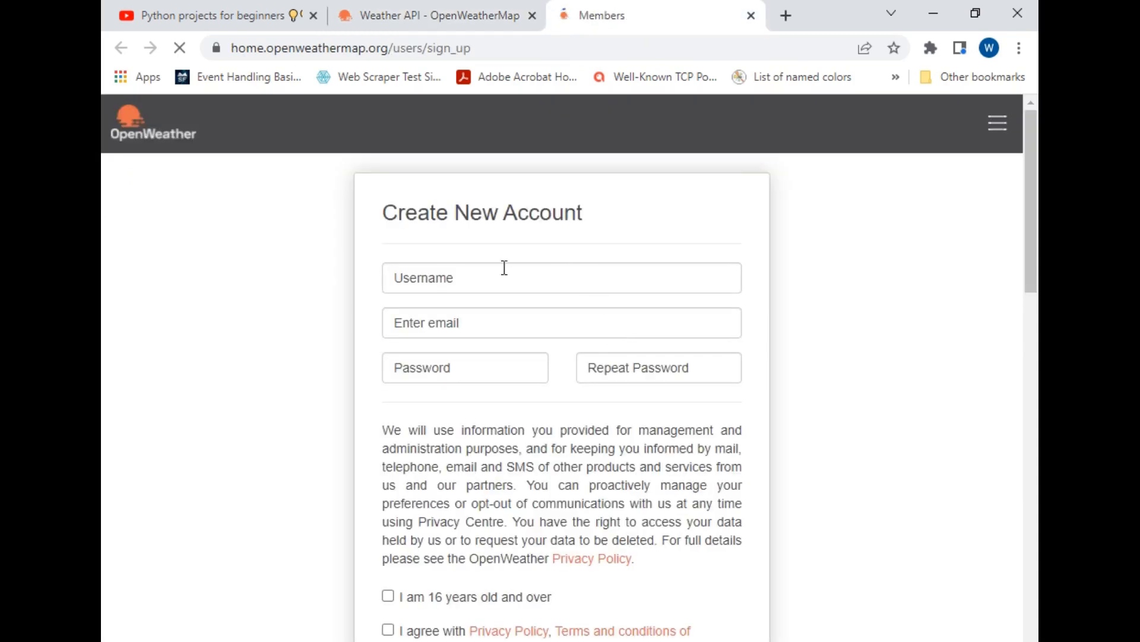
scroll(down, 3)
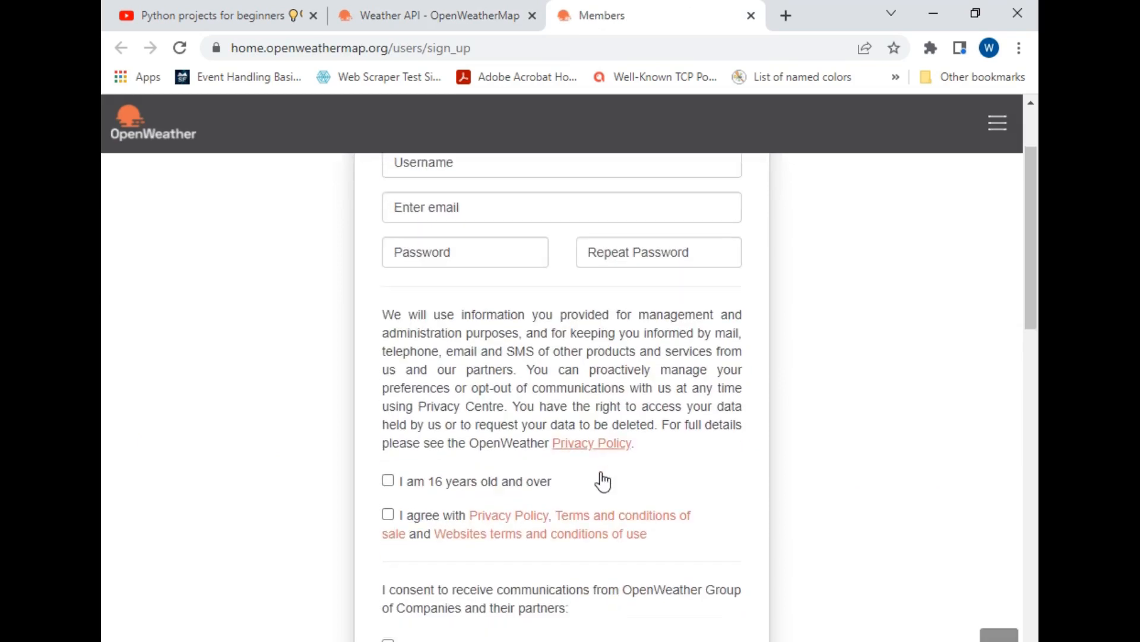
scroll(down, 3)
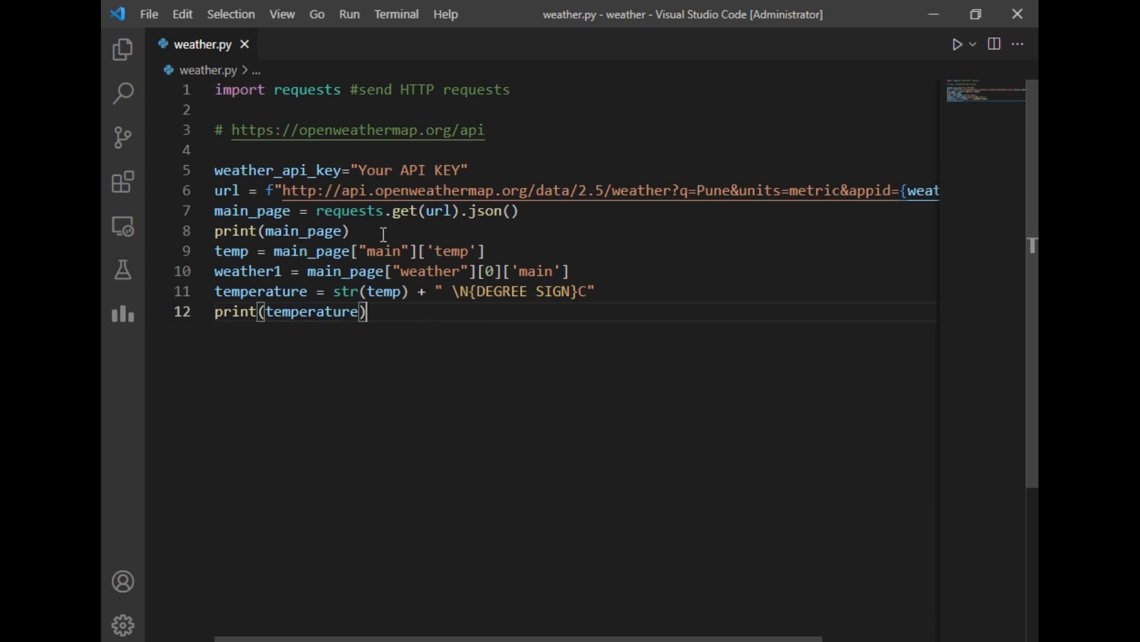
mouse_move(393, 170)
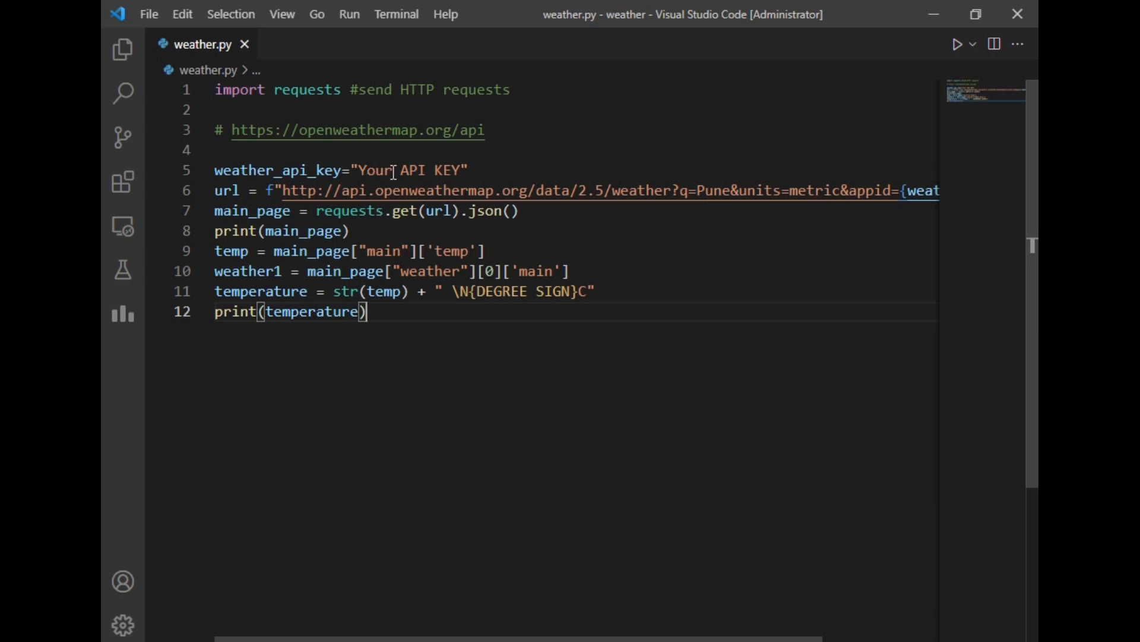
mouse_move(275, 89)
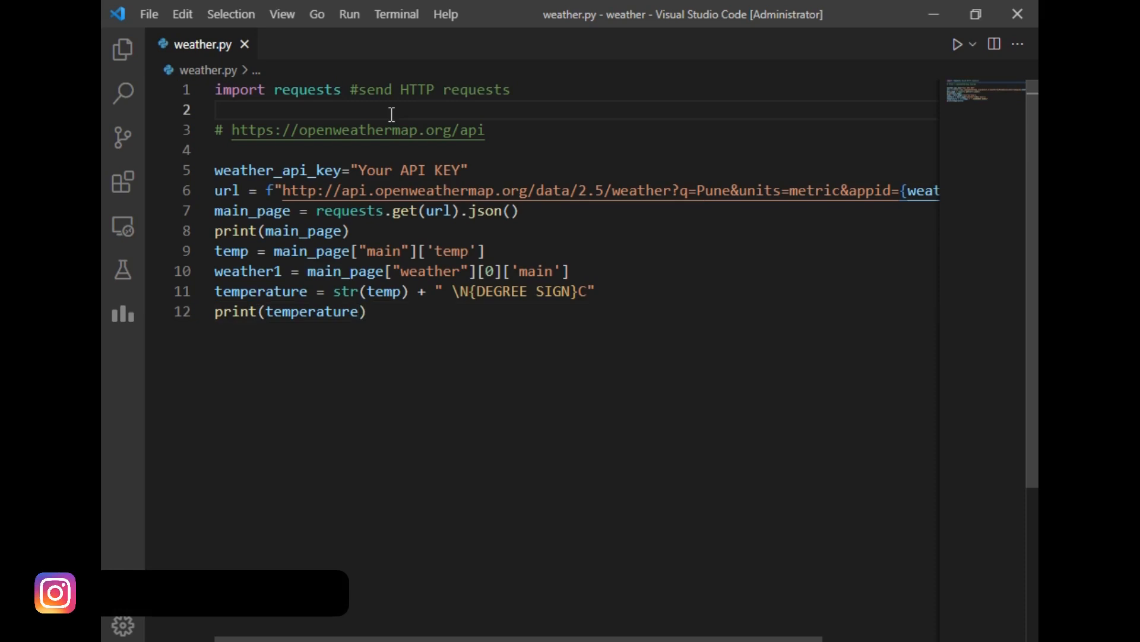
click(261, 311)
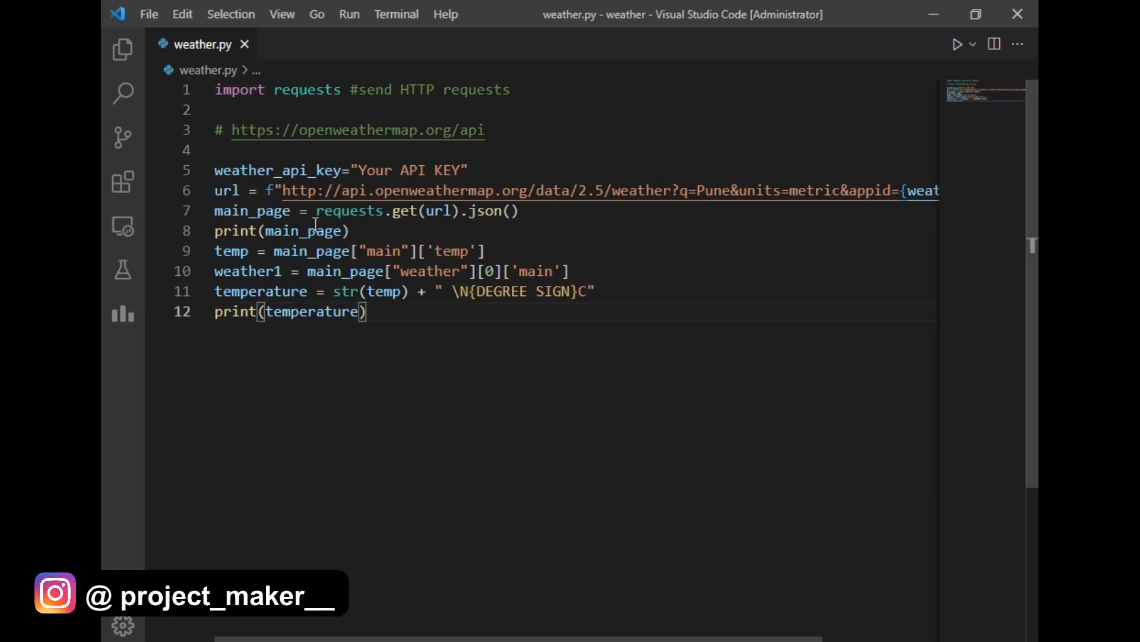
mouse_move(514, 312)
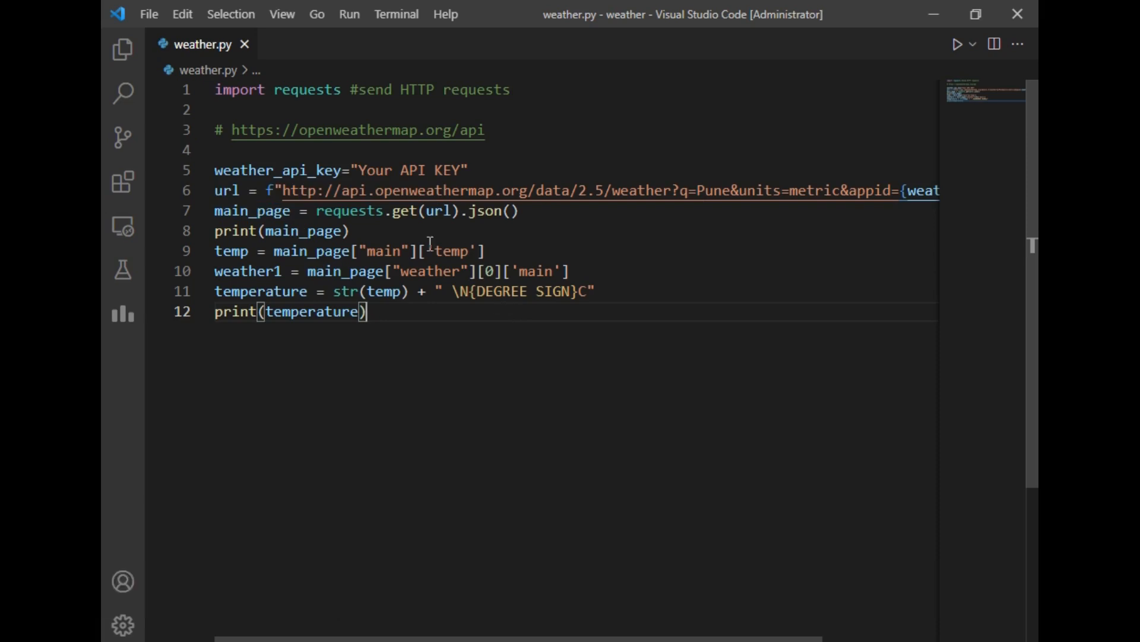
drag(284, 190, 663, 190)
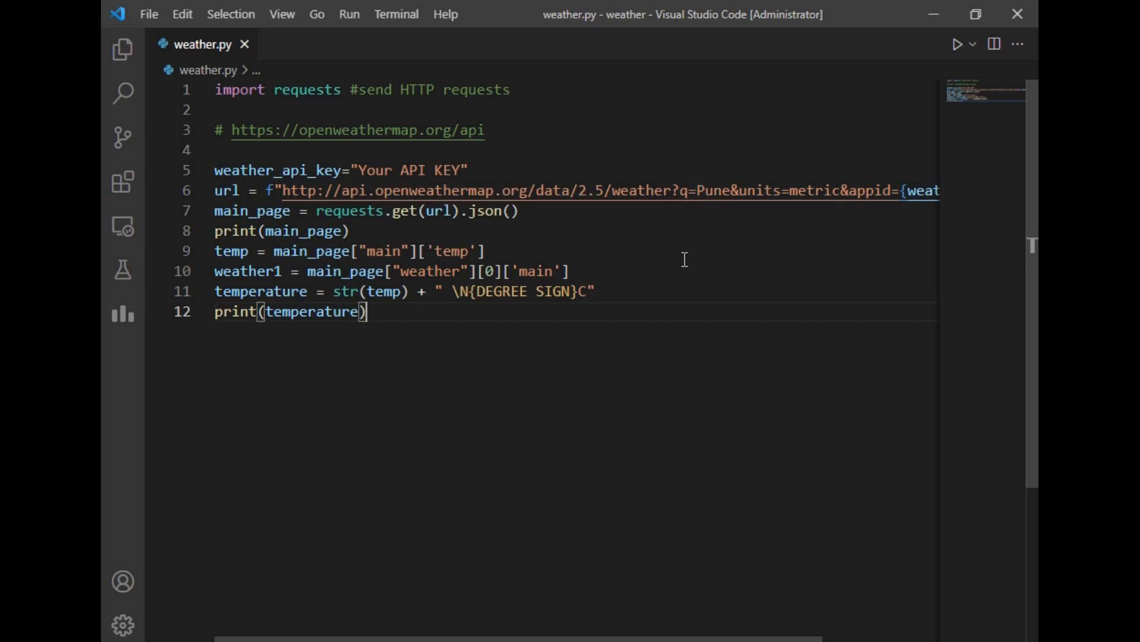
double_click(712, 190)
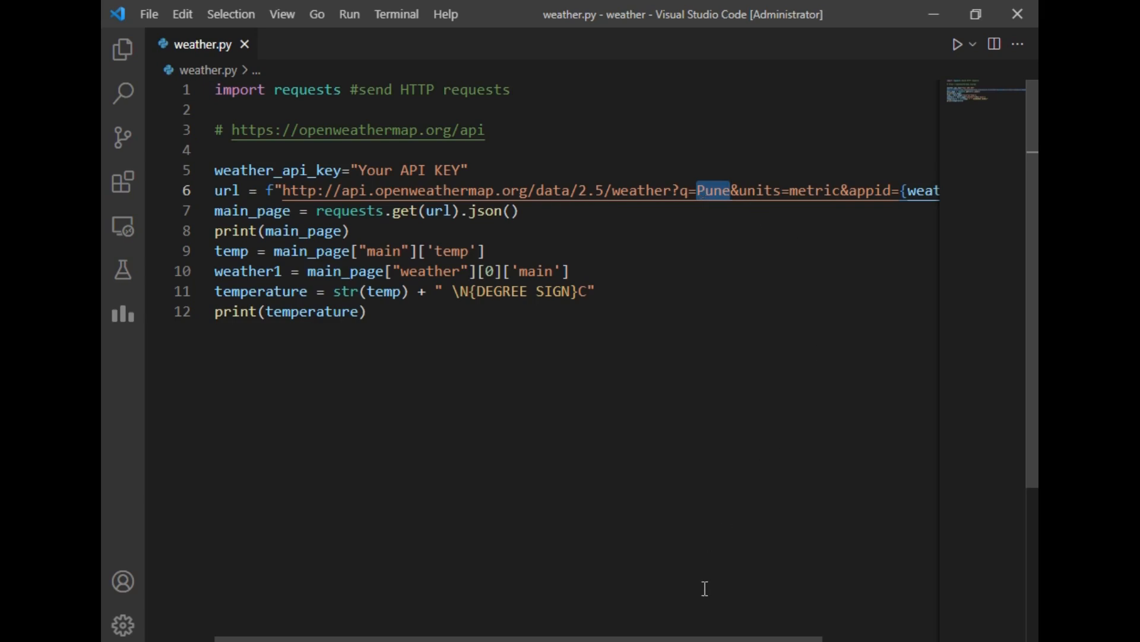
scroll(right, 3)
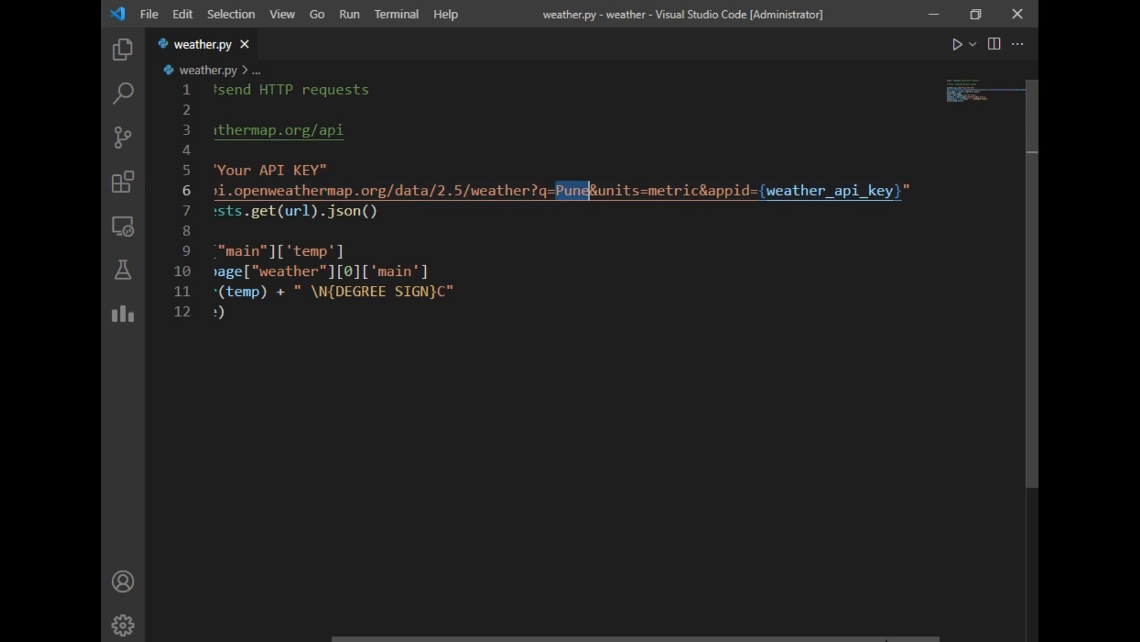
scroll(left, 3)
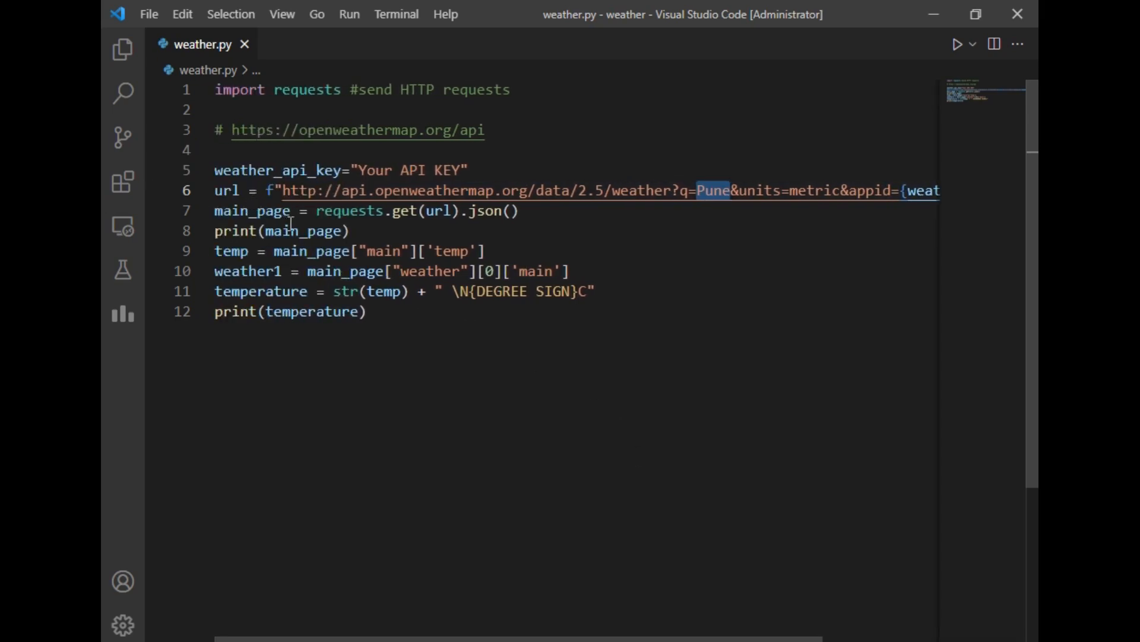
mouse_move(531, 234)
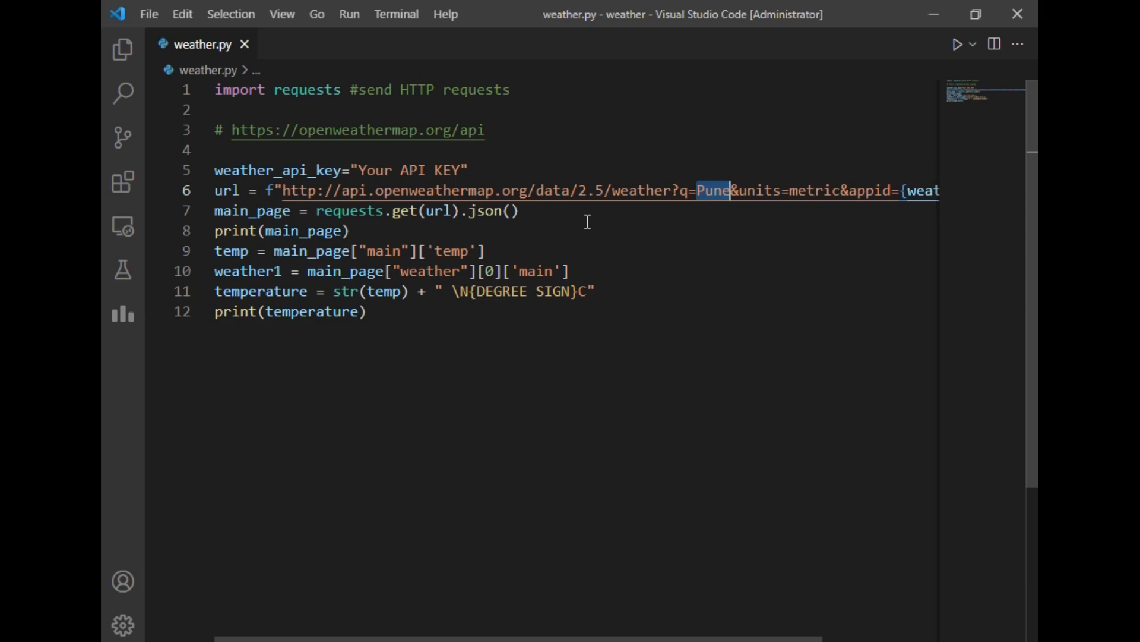
mouse_move(237, 257)
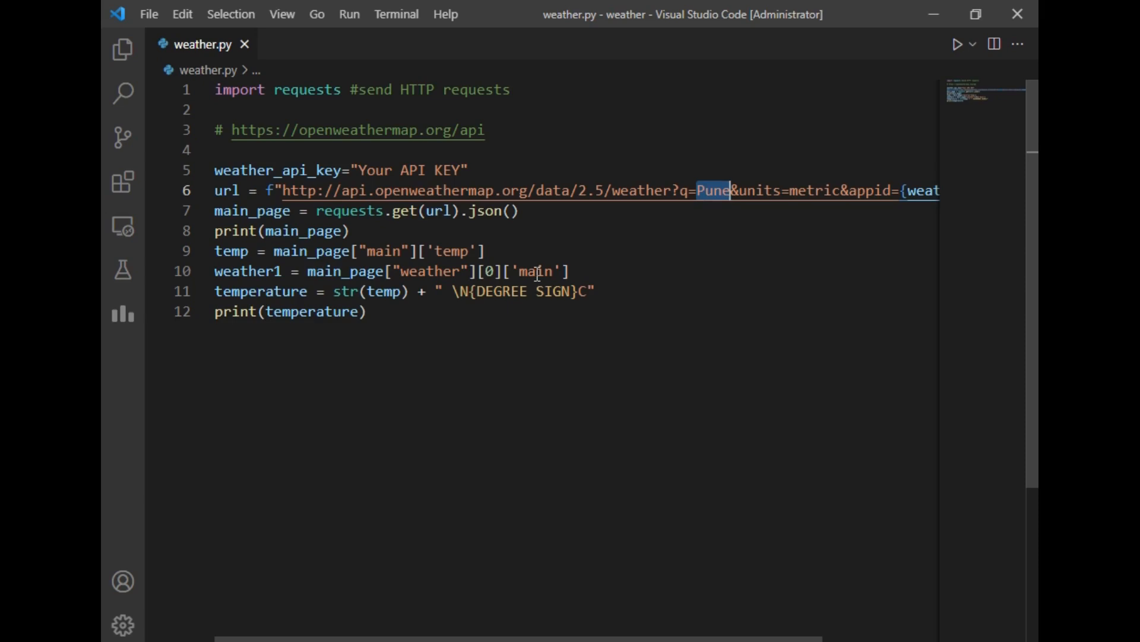
mouse_move(257, 291)
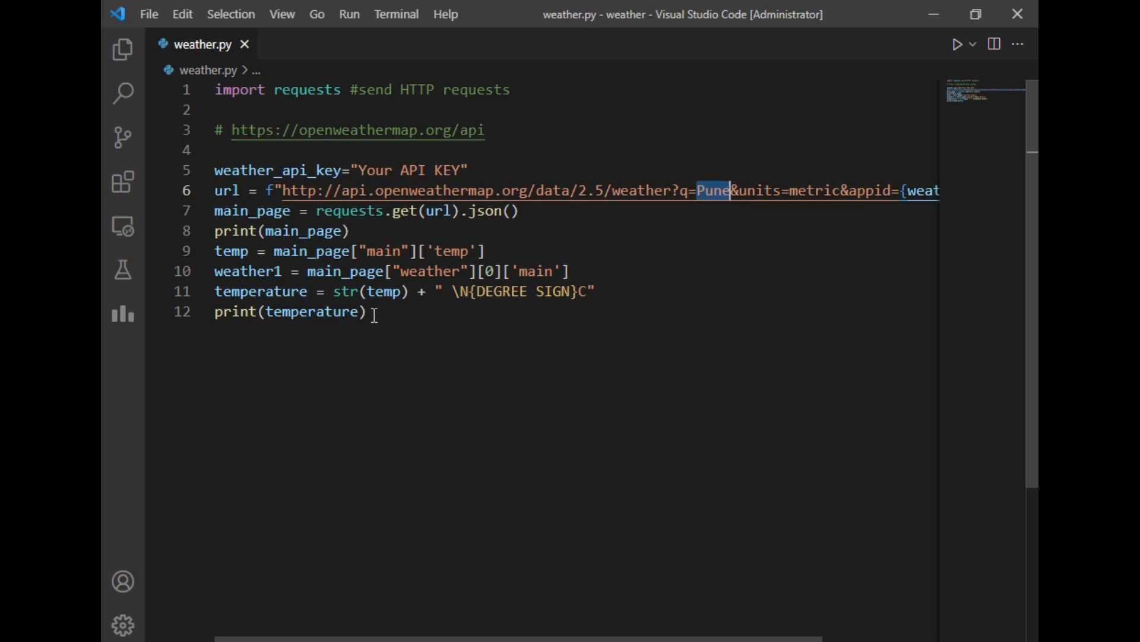
- Add print(weather1) on line 13 after the temperature print and save
key(enter)
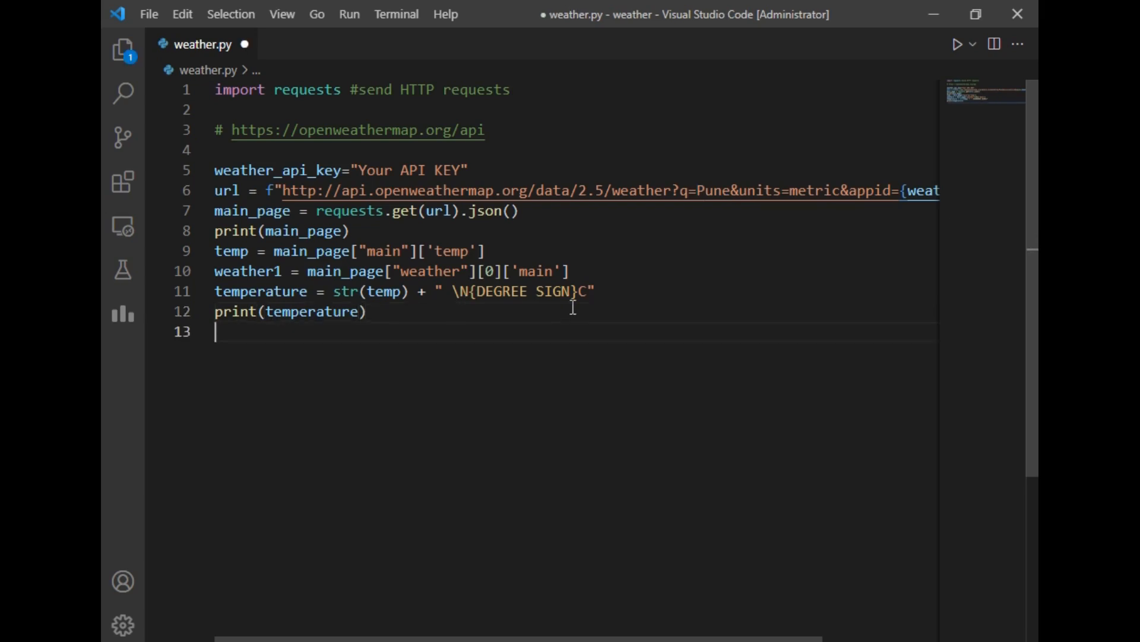
text(print)
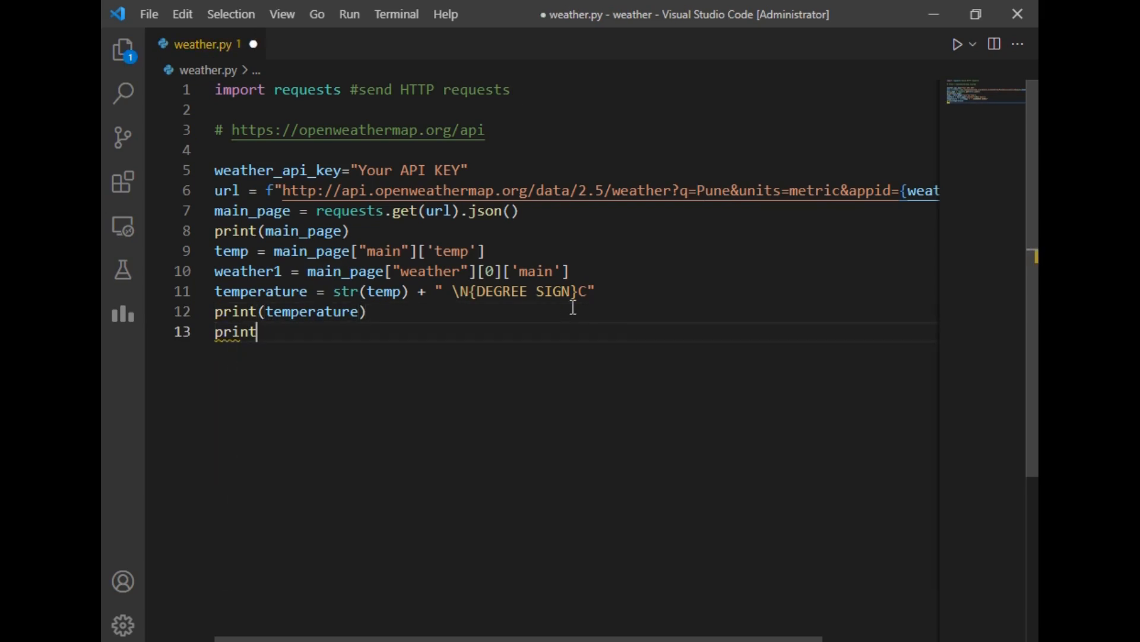
text((weather1)
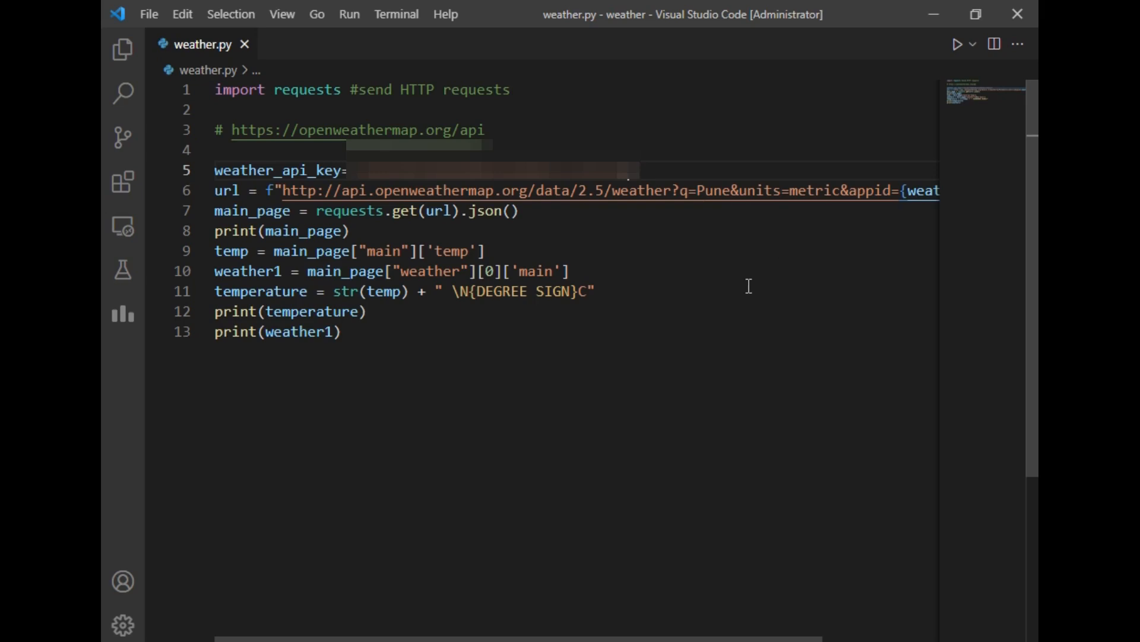
- Run weather.py and highlight the 23.6 temp value in Pune's printed JSON data
click(958, 44)
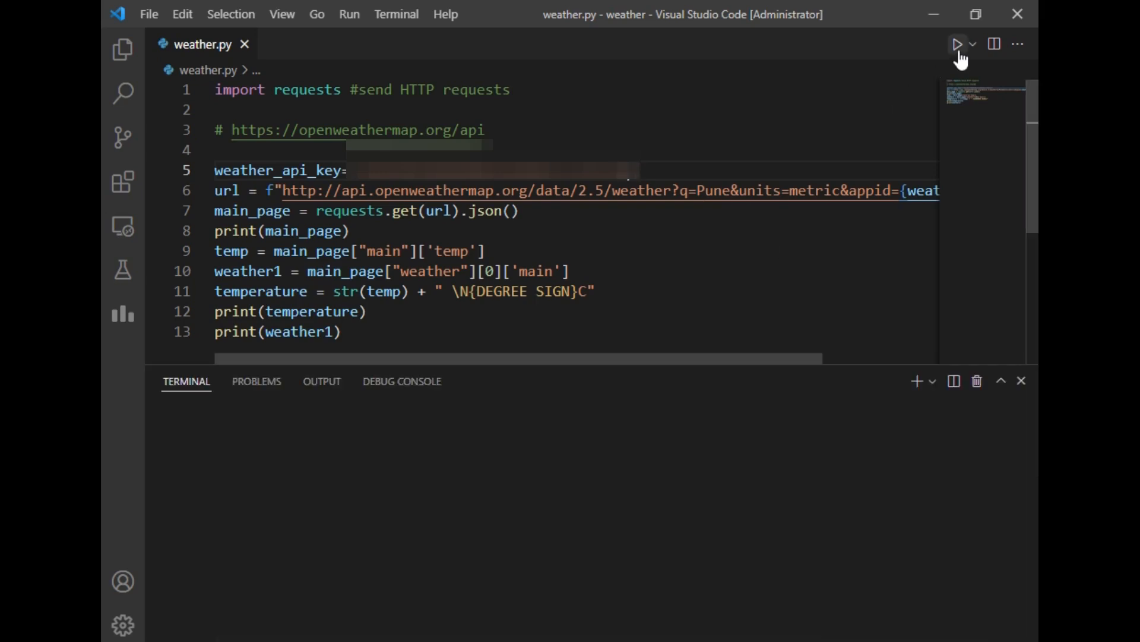
click(956, 44)
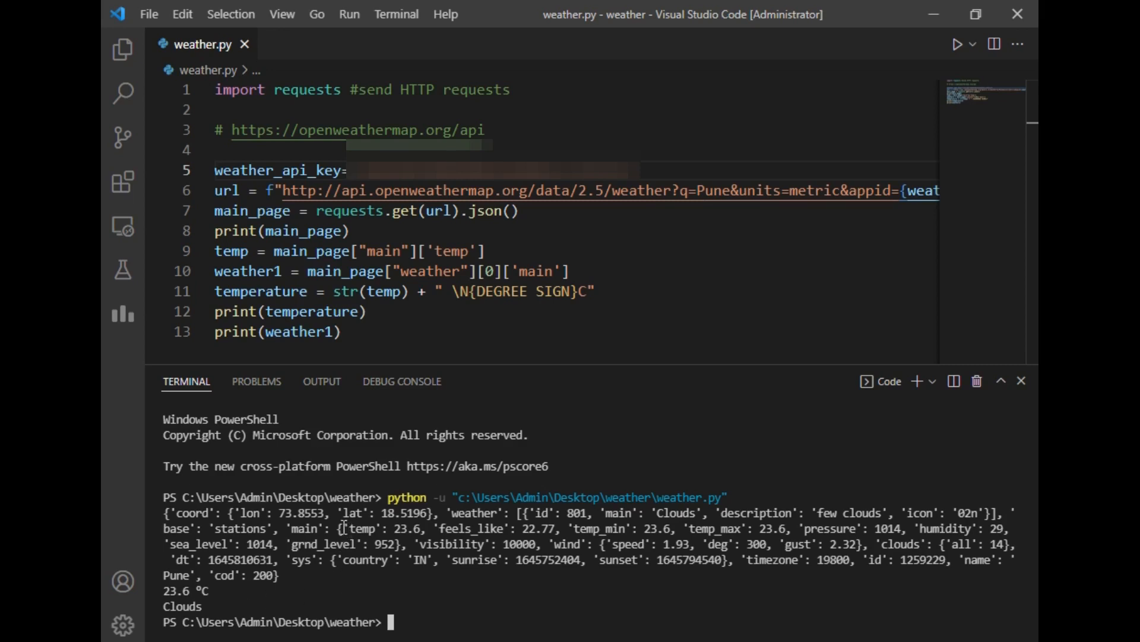
double_click(377, 527)
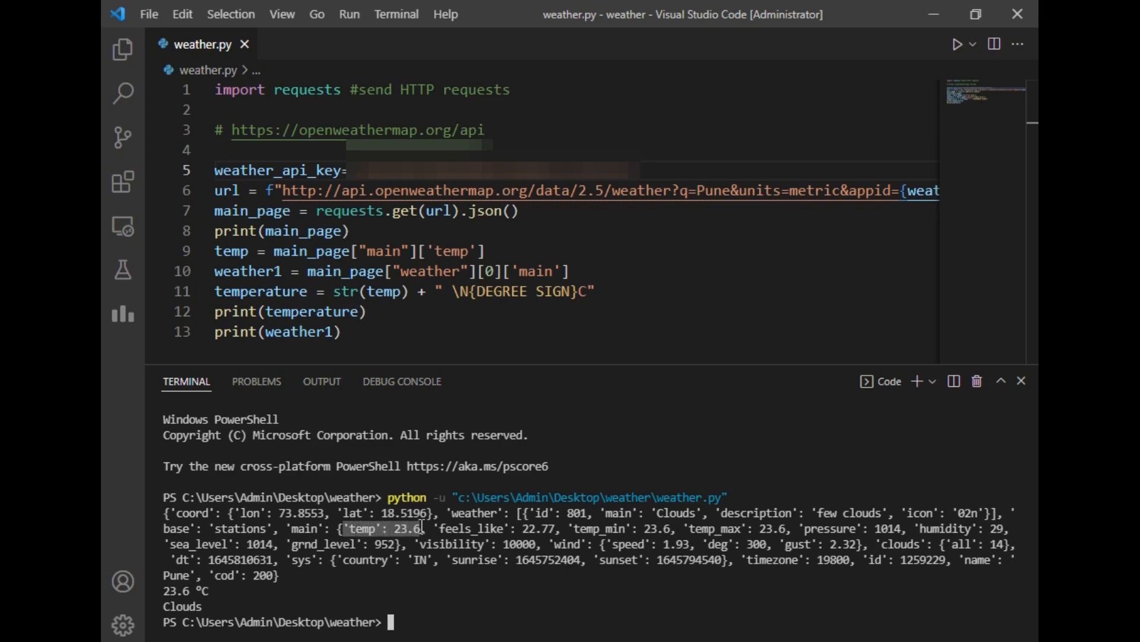
mouse_move(609, 513)
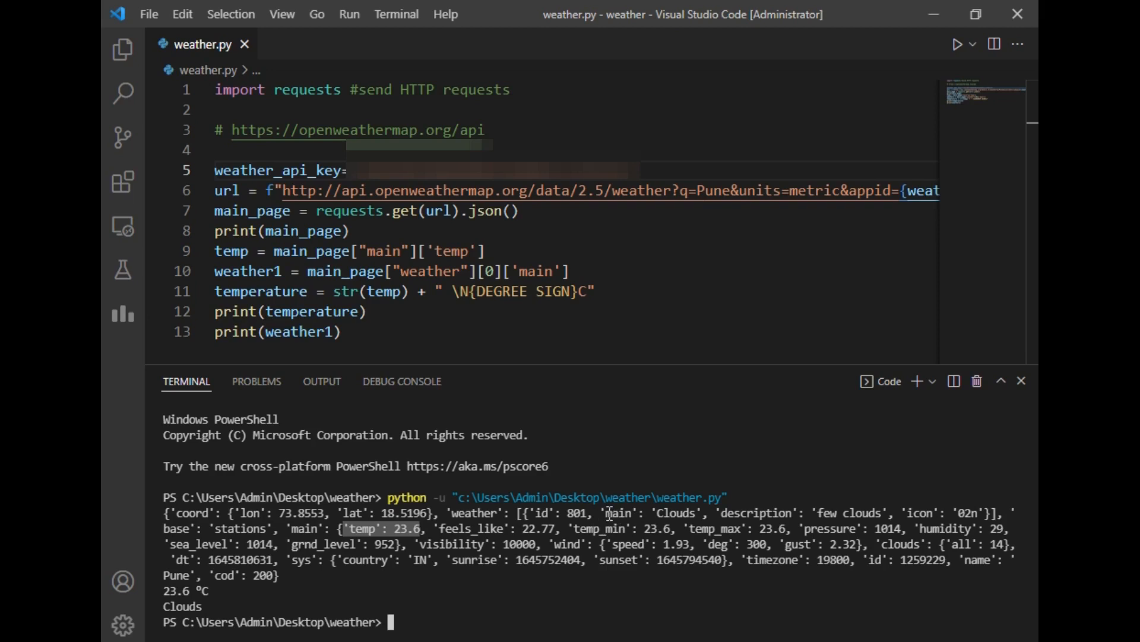